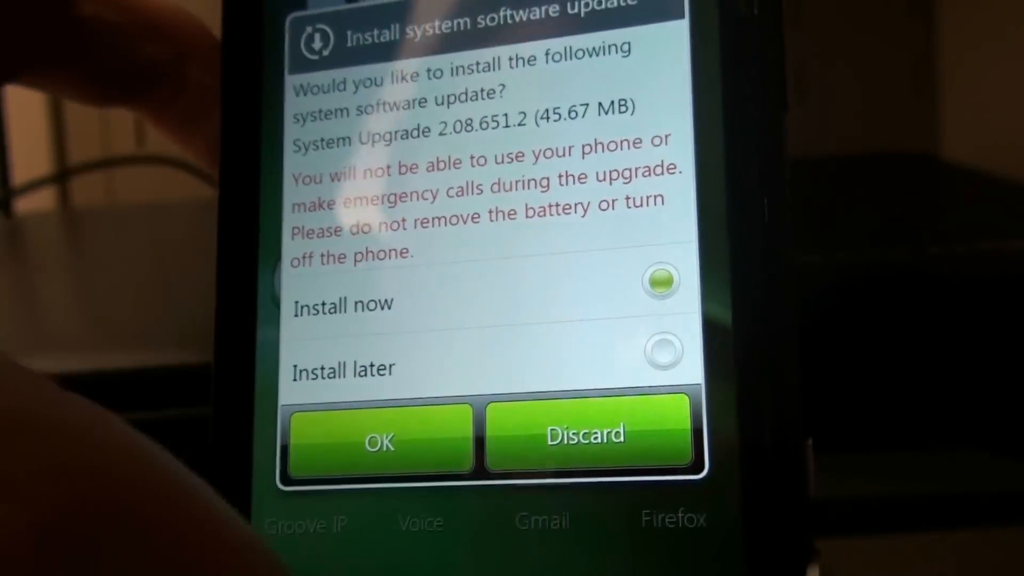
# - Send Shooter_2.08.651.2_deodexed_rooted-signed.zip from Dev-Host.org to DownThemAll via Download File
pyautogui.click(586, 434)
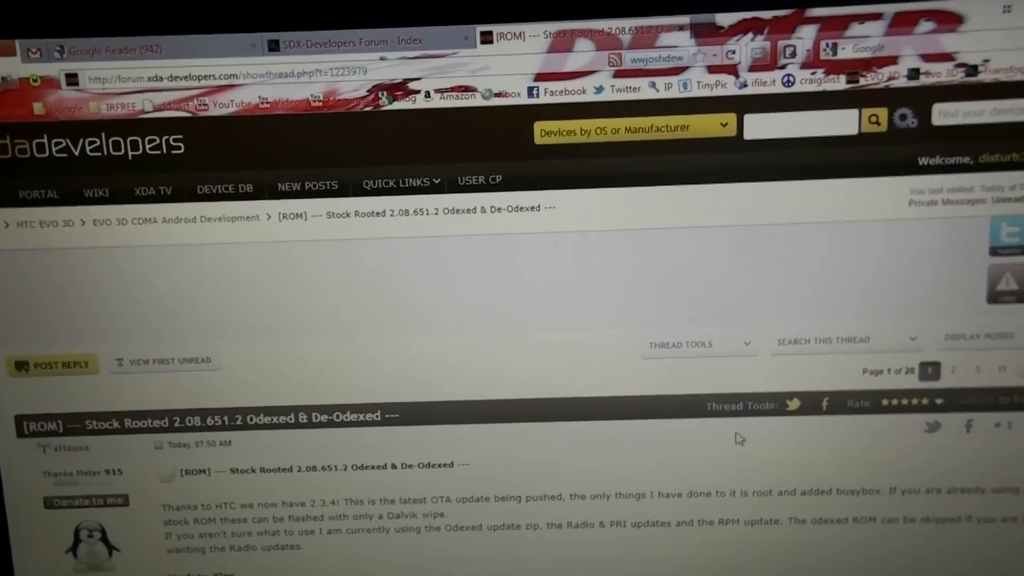
pyautogui.scroll(-3)
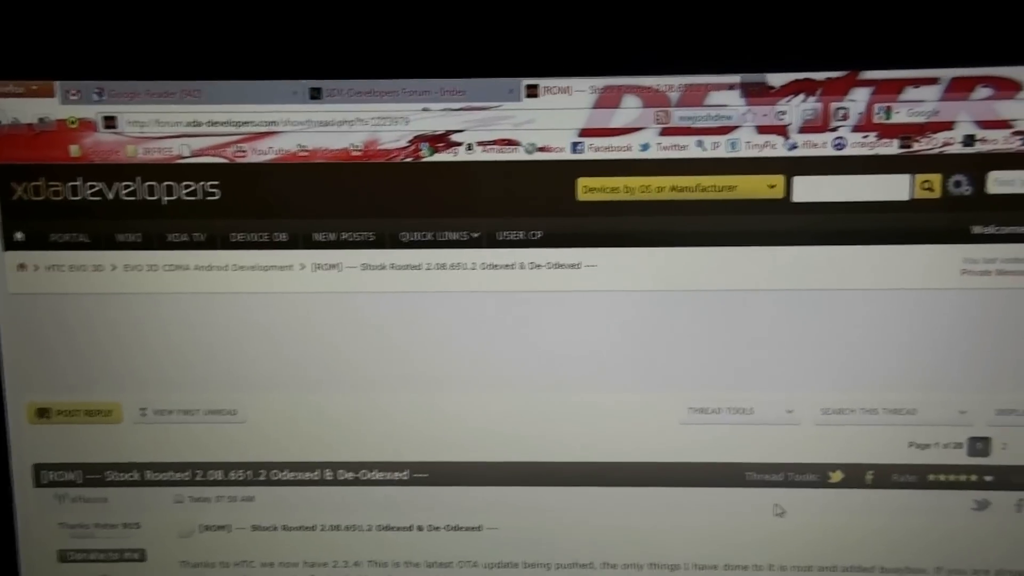
pyautogui.scroll(-3)
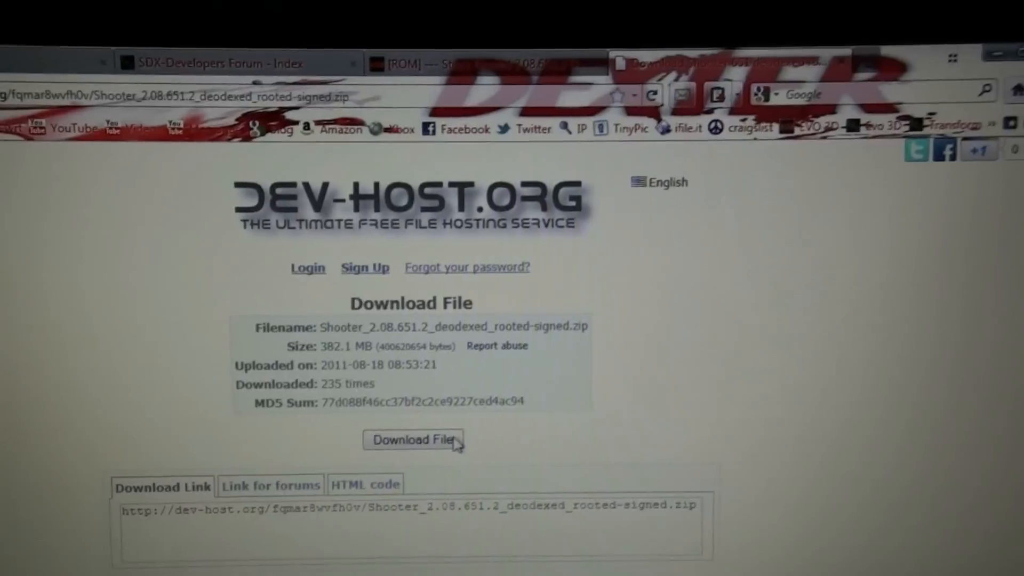
pyautogui.click(412, 439)
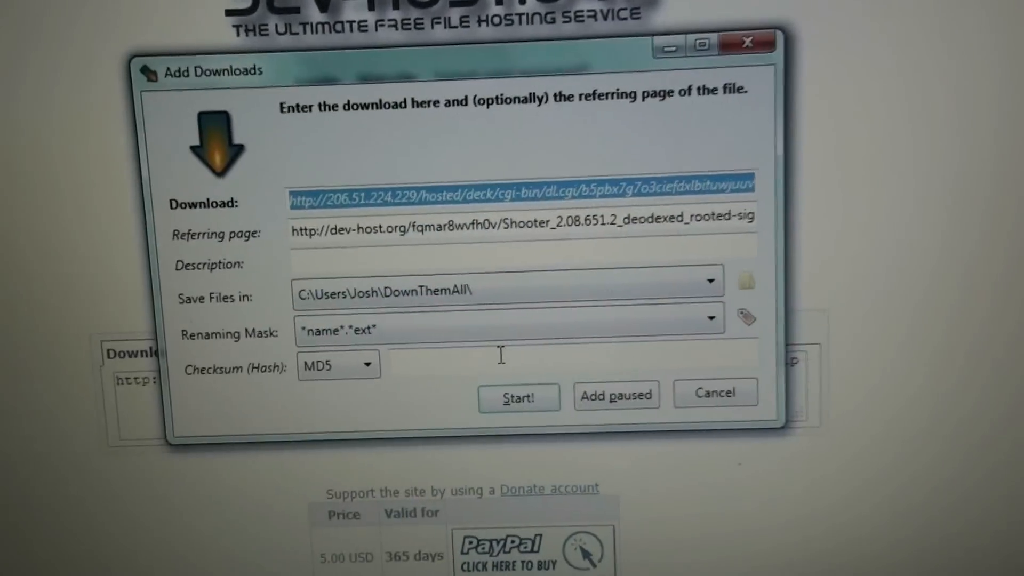
# - Set the checksum hash type to MD5 and start the 382.06 MB download
pyautogui.click(374, 364)
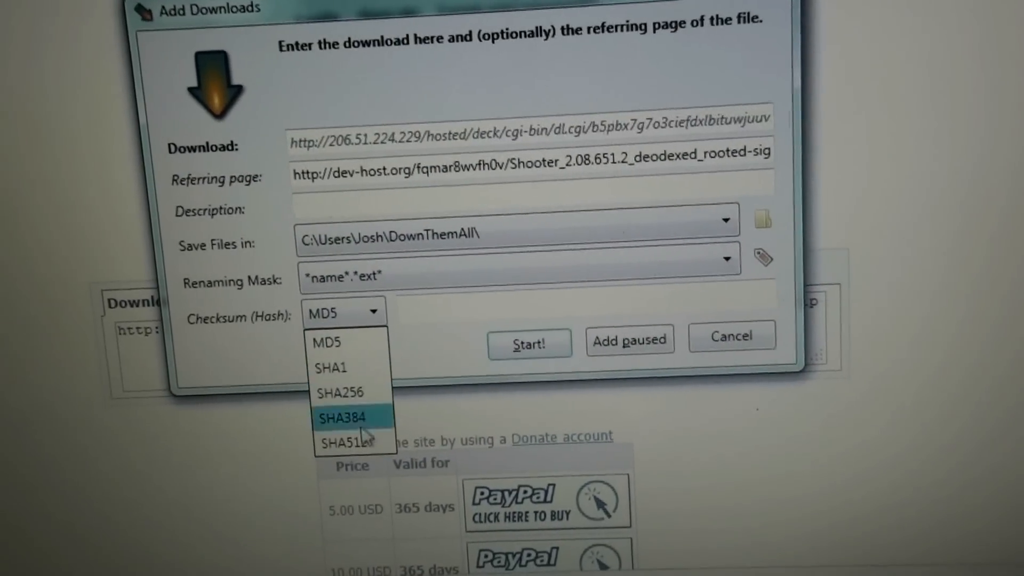
pyautogui.click(326, 343)
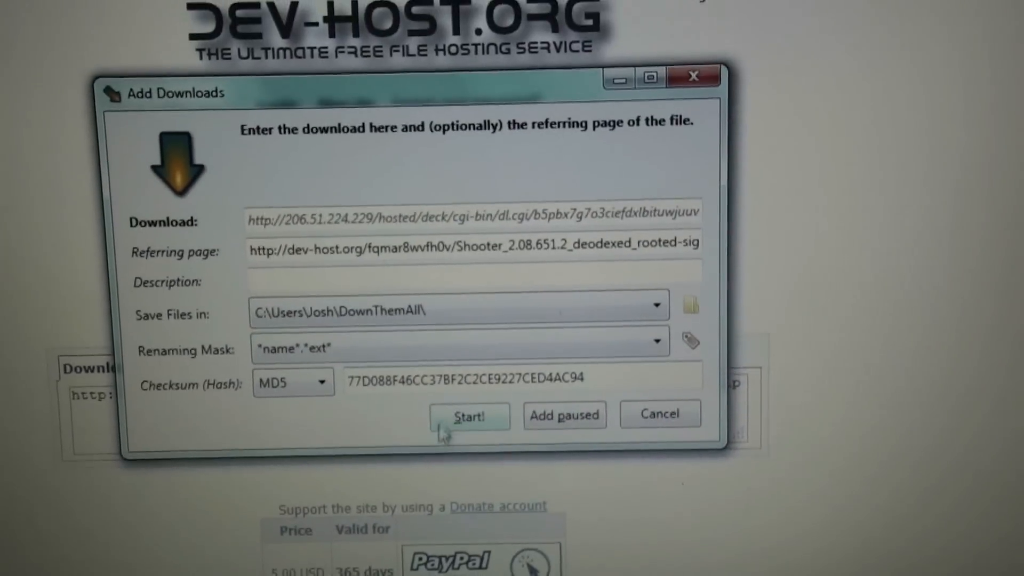
pyautogui.click(468, 416)
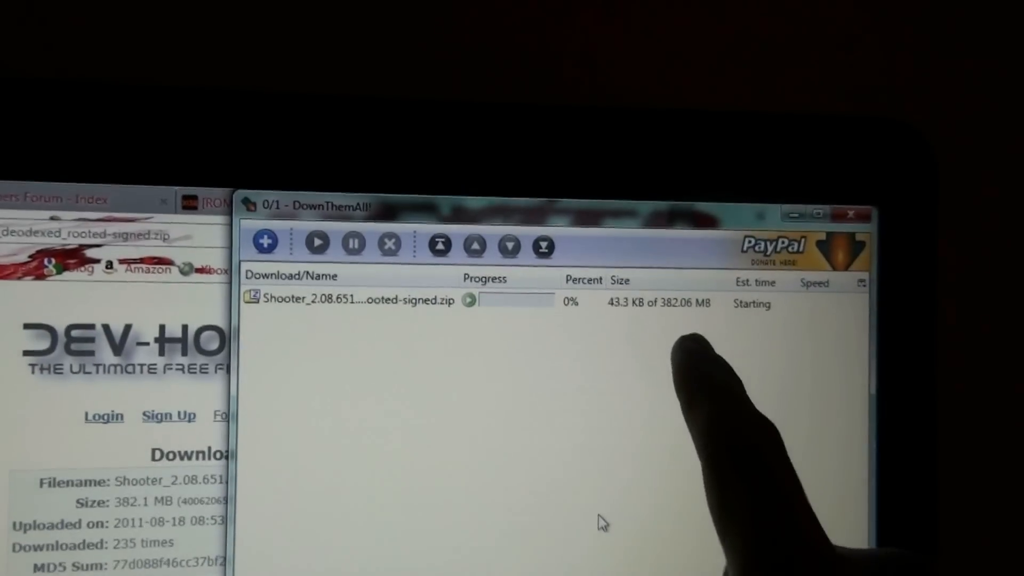